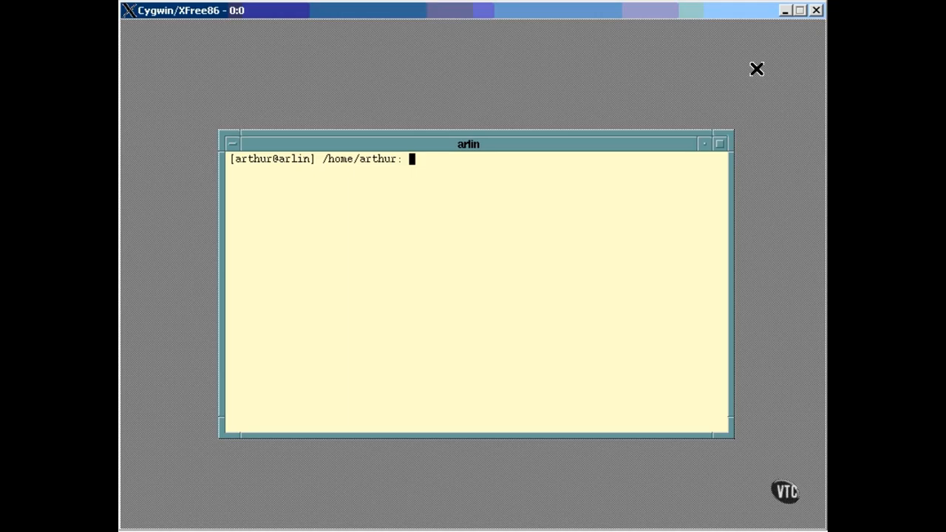
# Run ps for the shell's processes, then ps x | more to page through all processes.
pyautogui.write('ps x')
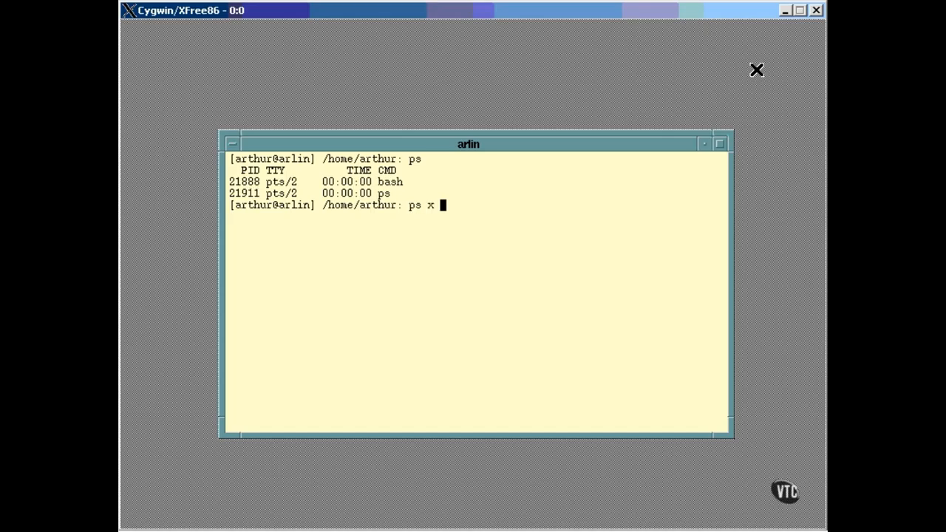
pyautogui.write('| mor')
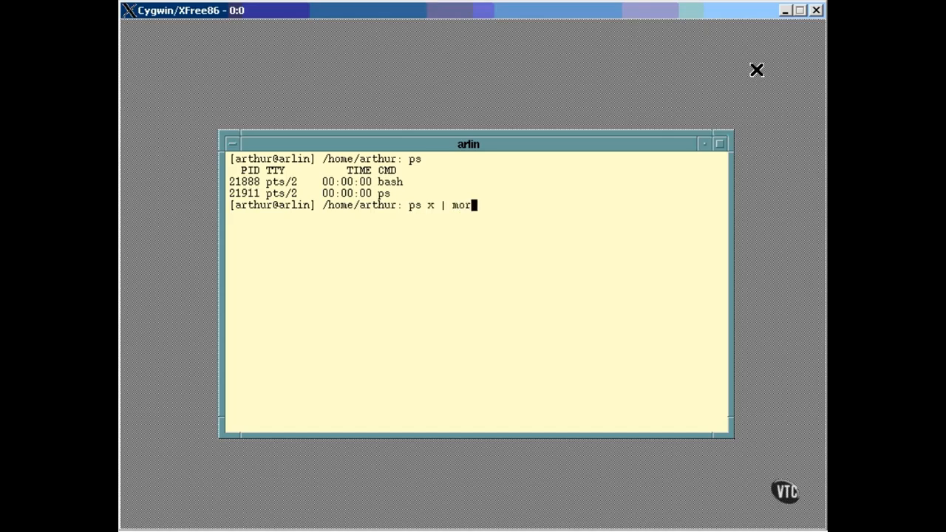
pyautogui.press('Return')
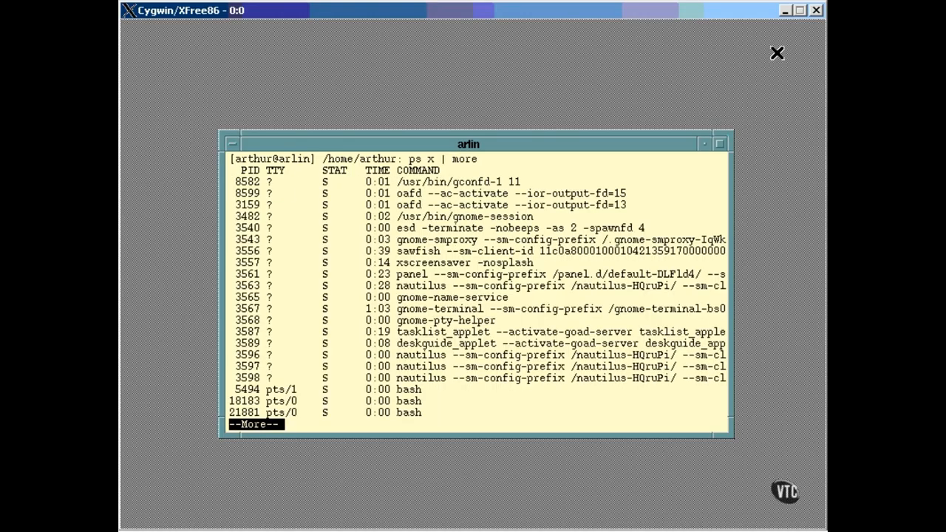